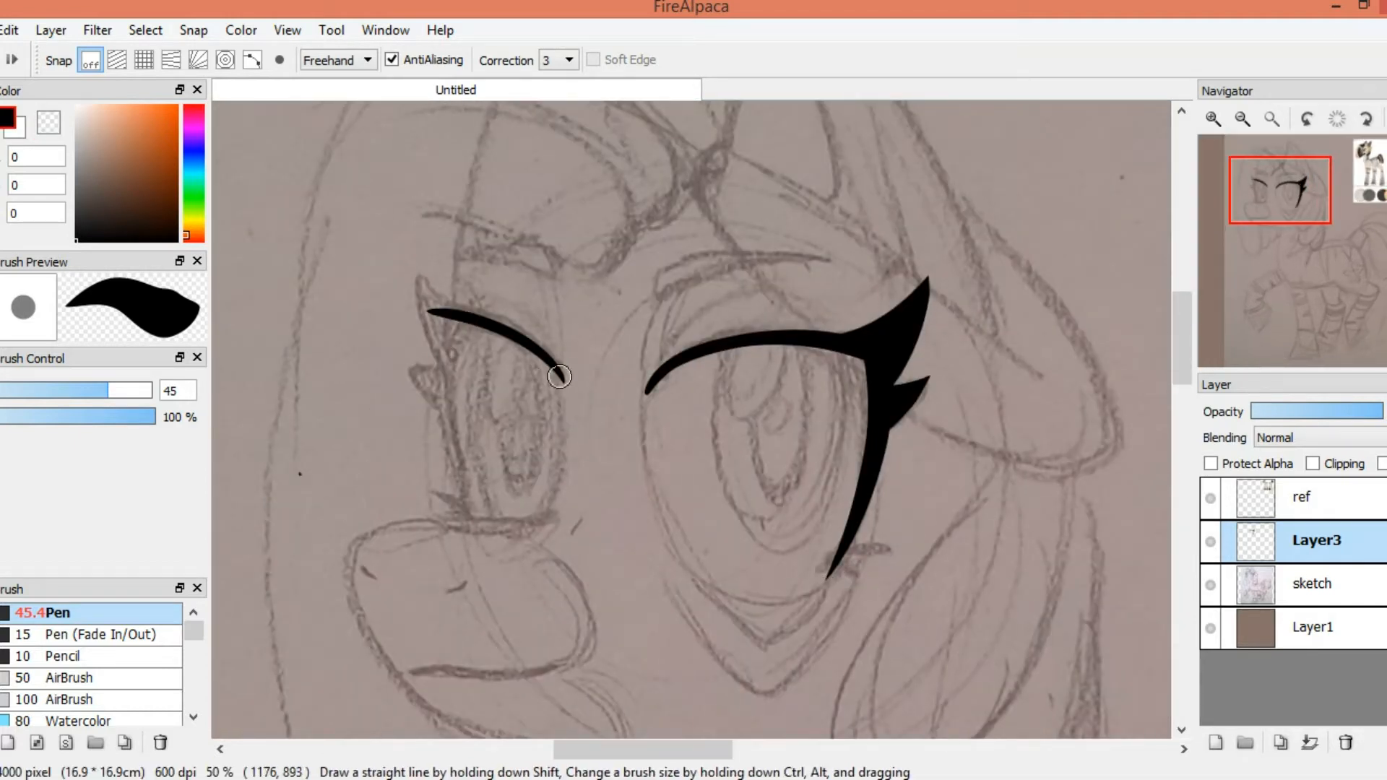
Step: Ink the left eye's upper lid line and the muzzle outline in bold black
{"action": "left_click_drag", "start_coordinate": [557, 376], "coordinate": [430, 366]}
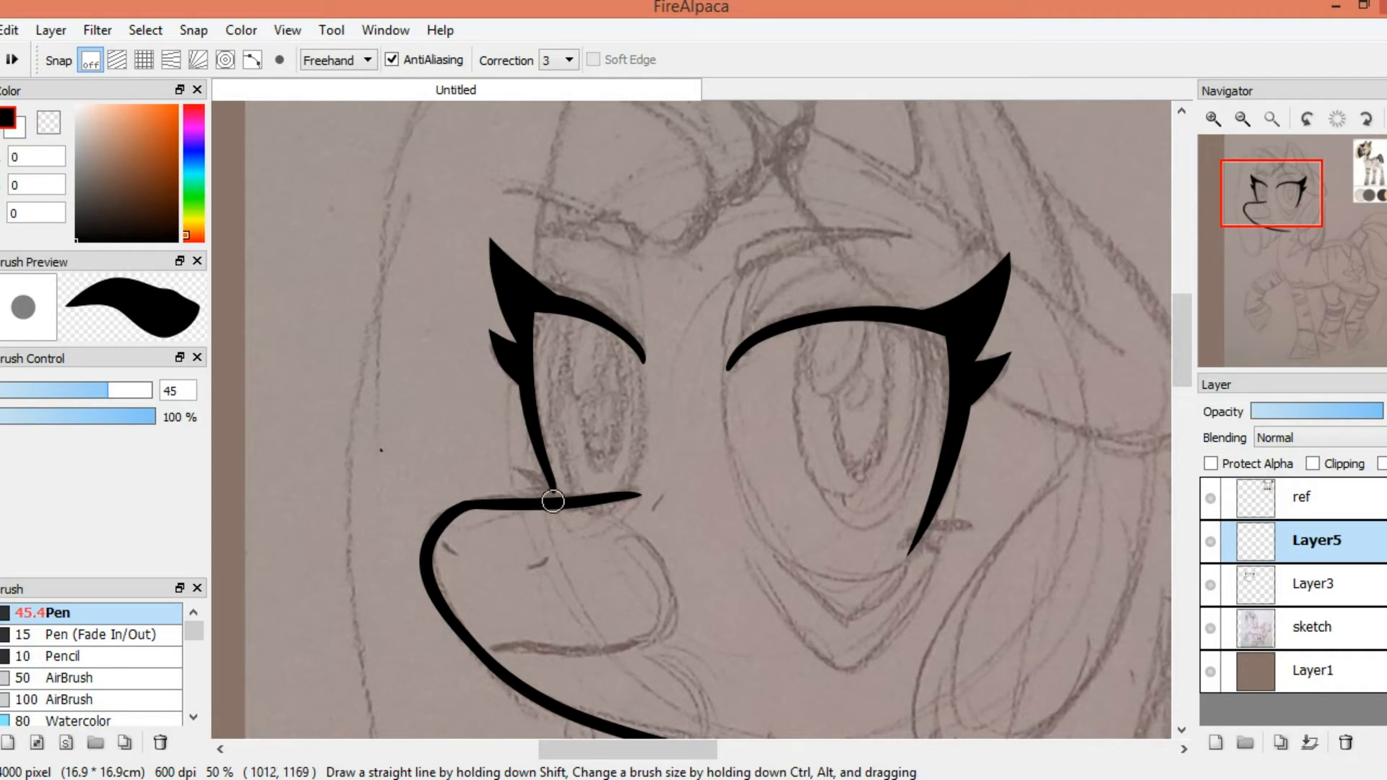
{"action": "left_click_drag", "start_coordinate": [747, 269], "coordinate": [903, 248]}
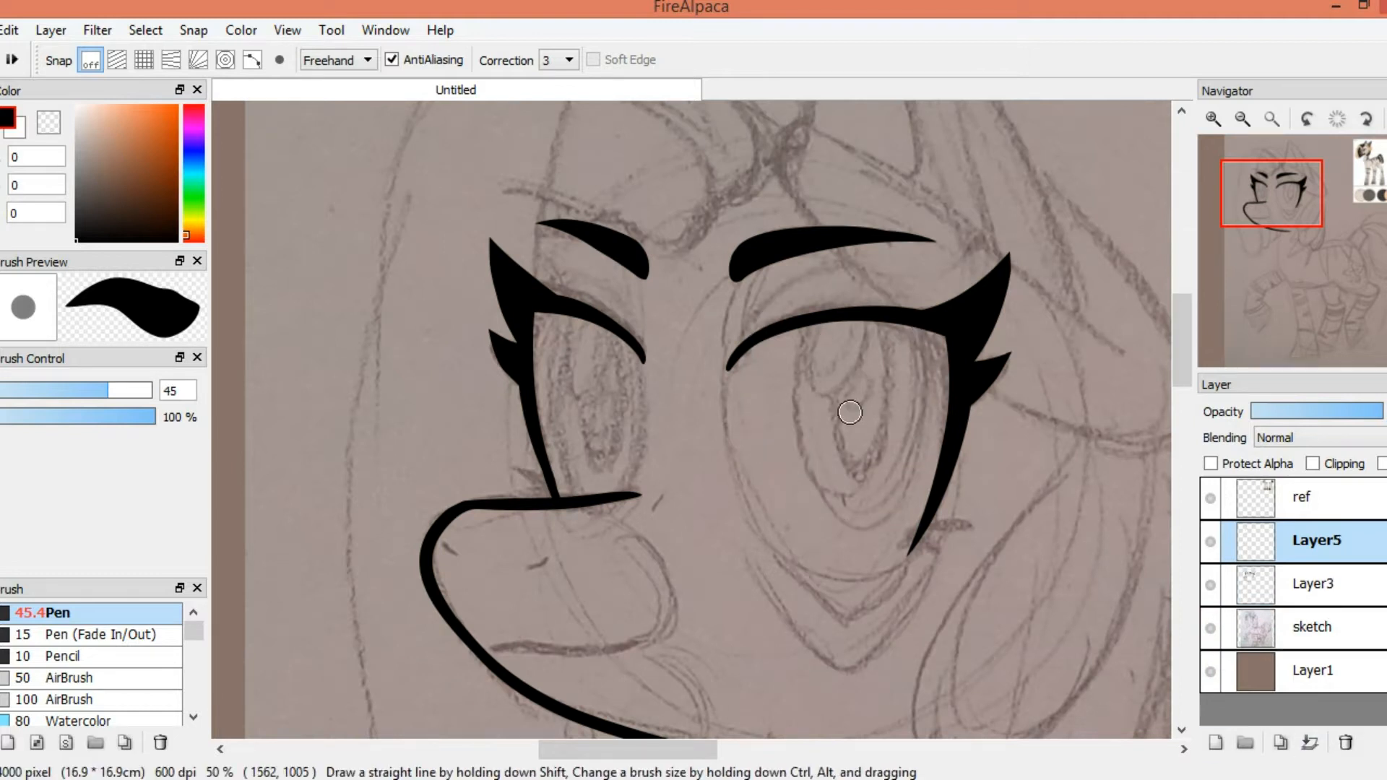
{"action": "mouse_move", "coordinate": [930, 391]}
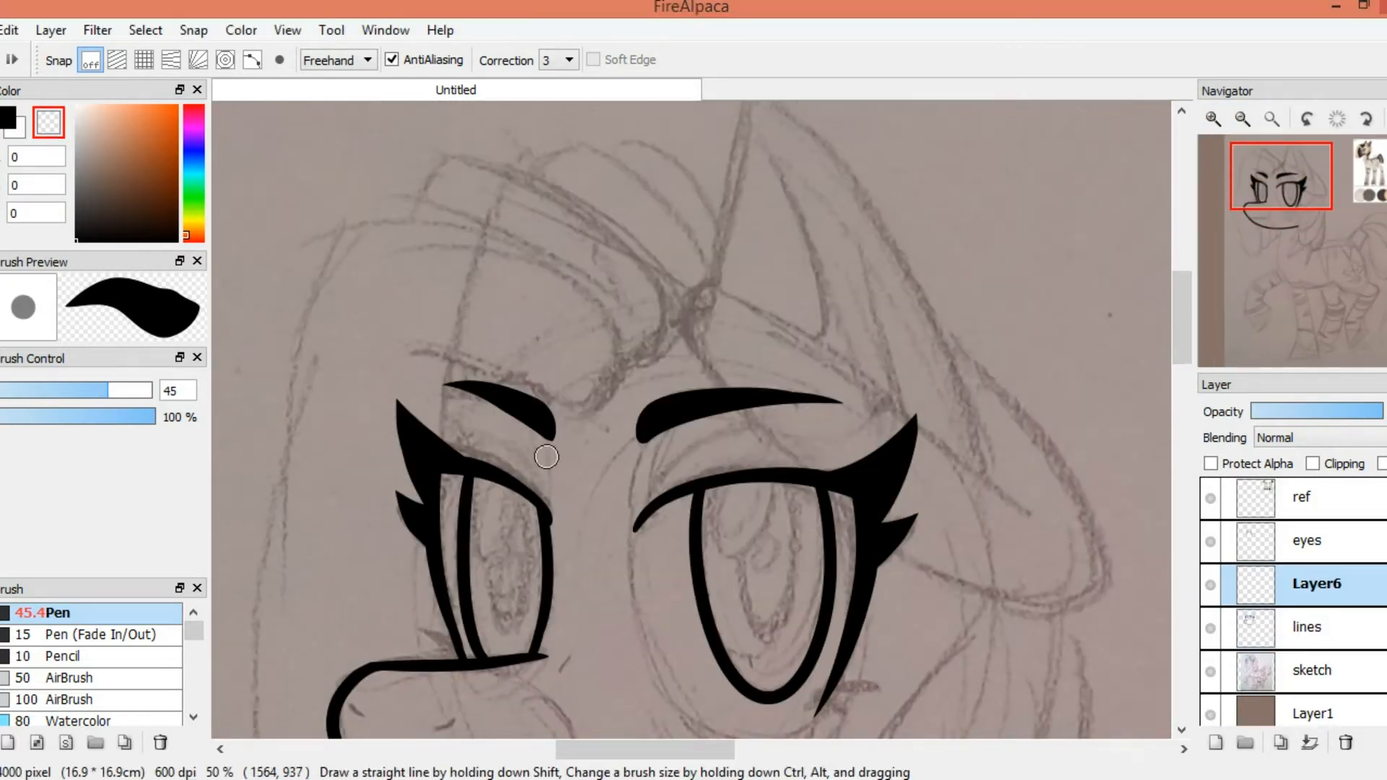
Step: Trace a forelock lock and the mane lock beside the cheek in black
{"action": "left_click_drag", "start_coordinate": [699, 283], "coordinate": [1036, 630]}
{"action": "type", "text": "hair"}
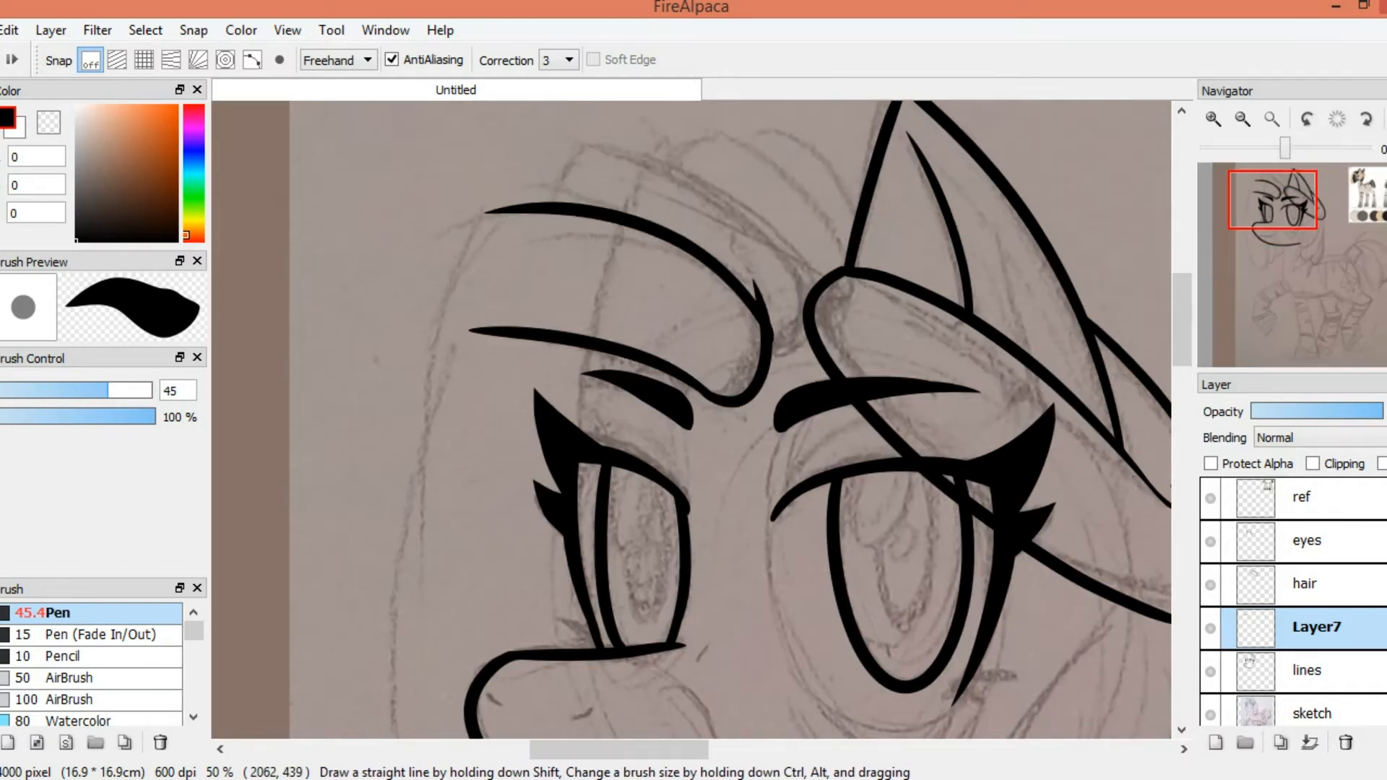
{"action": "scroll", "scroll_direction": "down", "scroll_amount": 3}
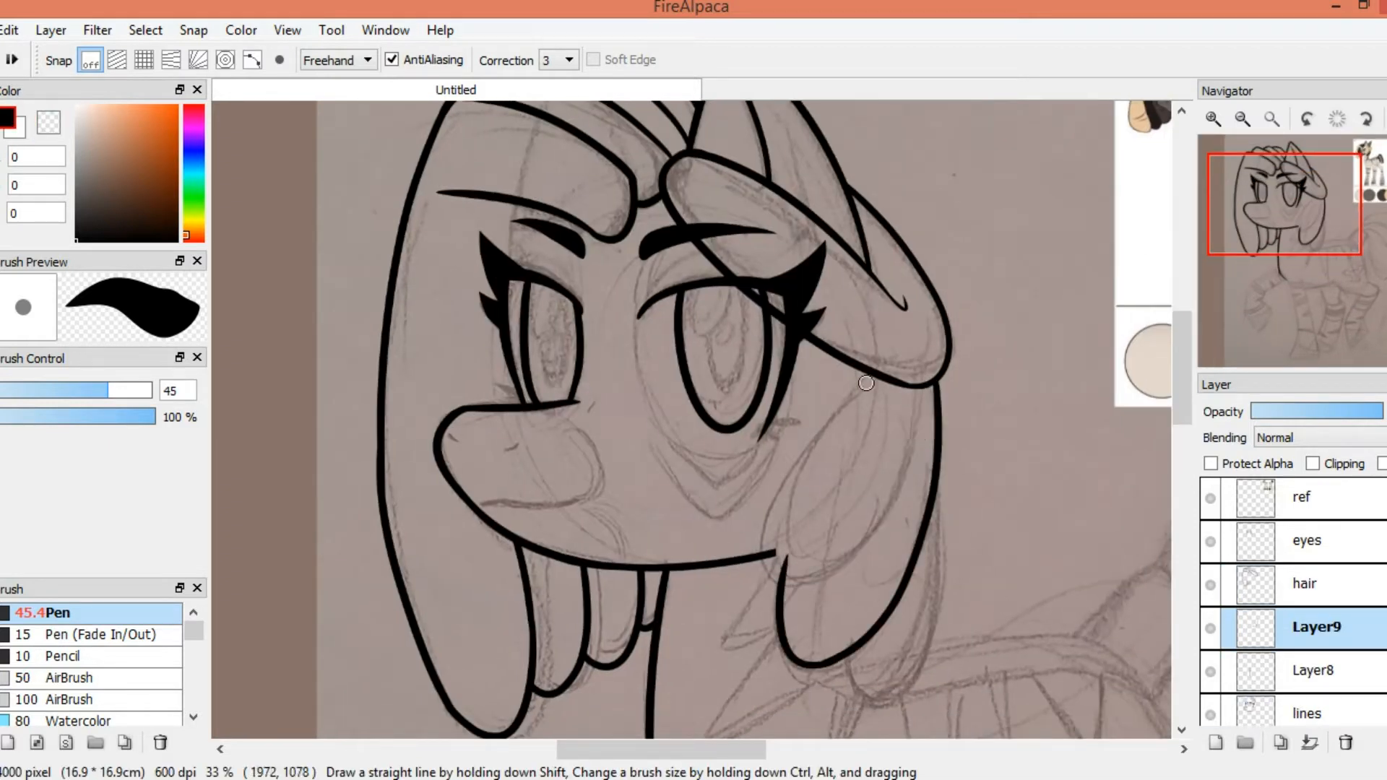
{"action": "left_click_drag", "start_coordinate": [867, 383], "coordinate": [930, 555]}
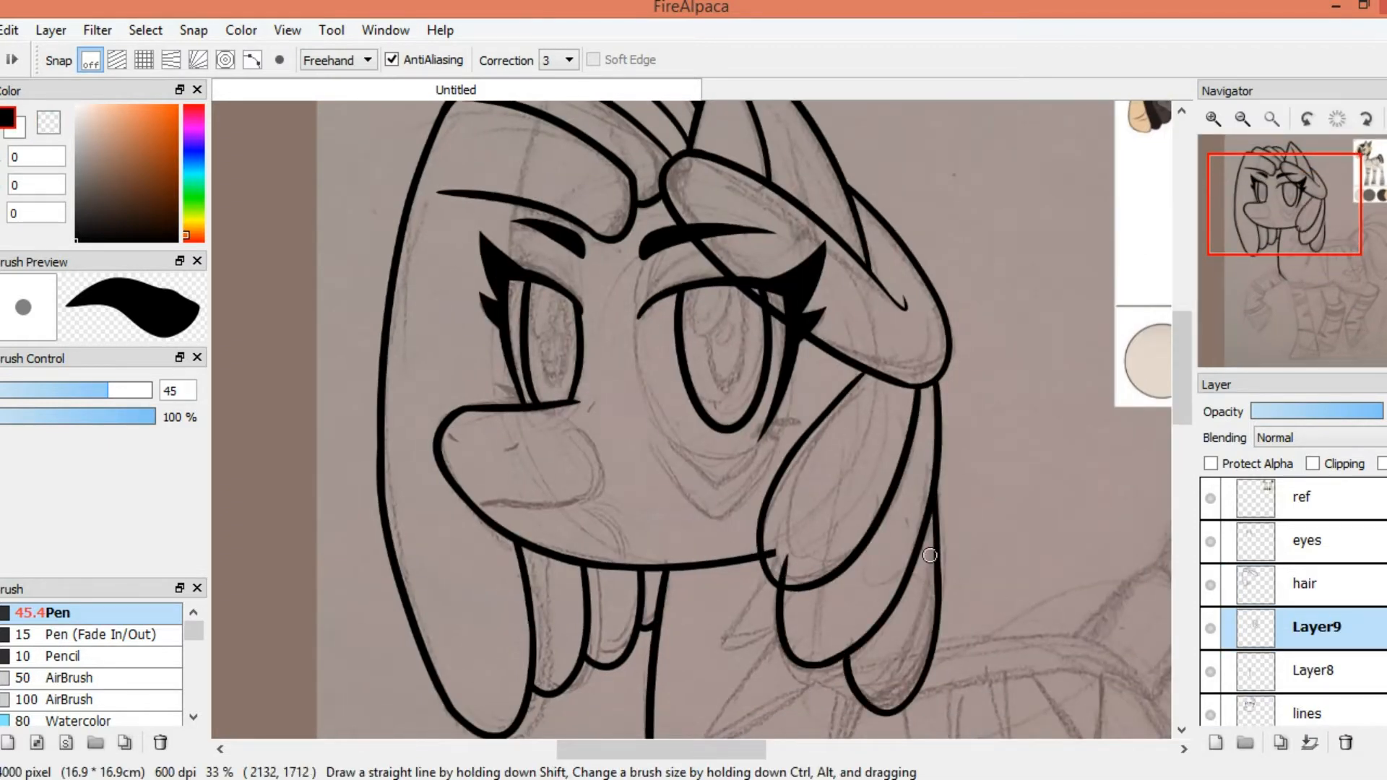
Step: Scroll the canvas down to the pony's neck, body and legs for outlining
{"action": "scroll", "scroll_direction": "down", "scroll_amount": 3}
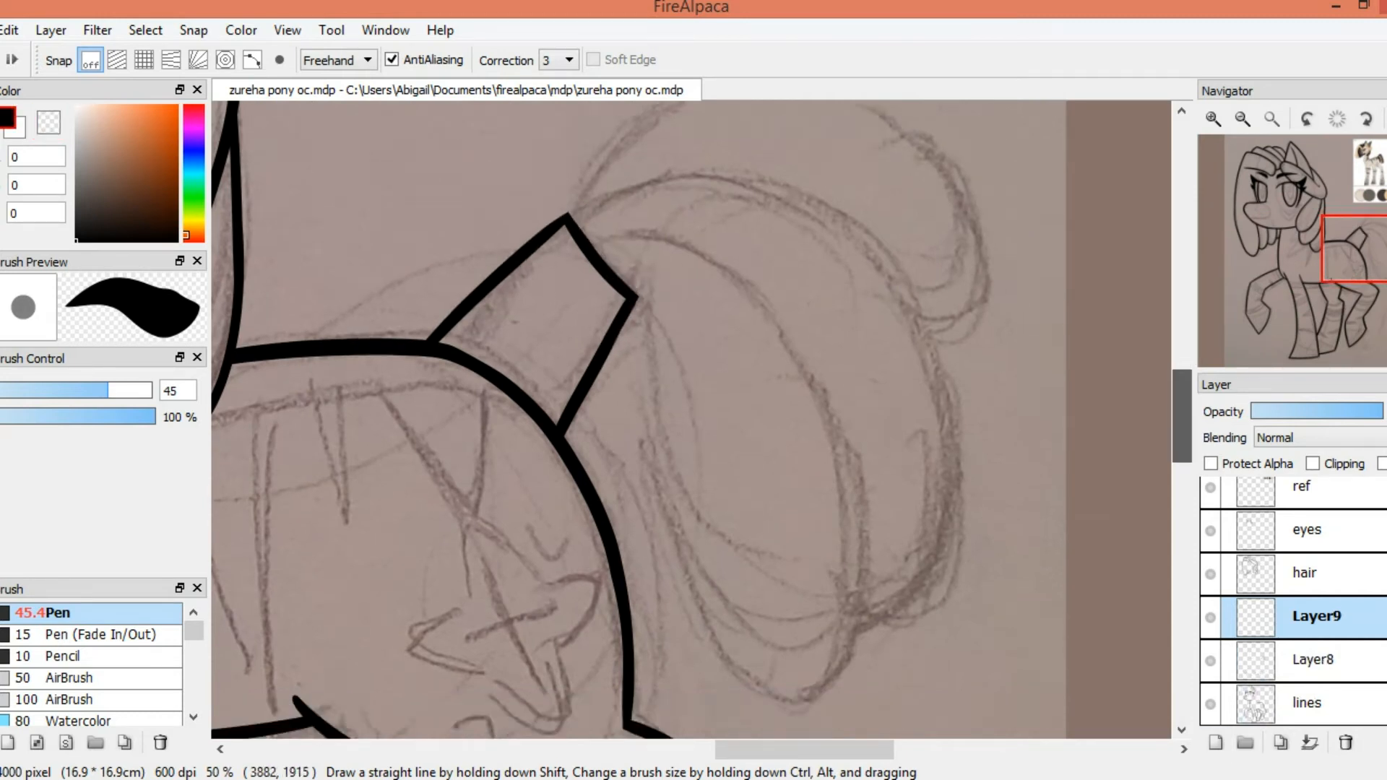
Step: Outline two of the tail locks in bold black
{"action": "left_click_drag", "start_coordinate": [583, 203], "coordinate": [779, 359]}
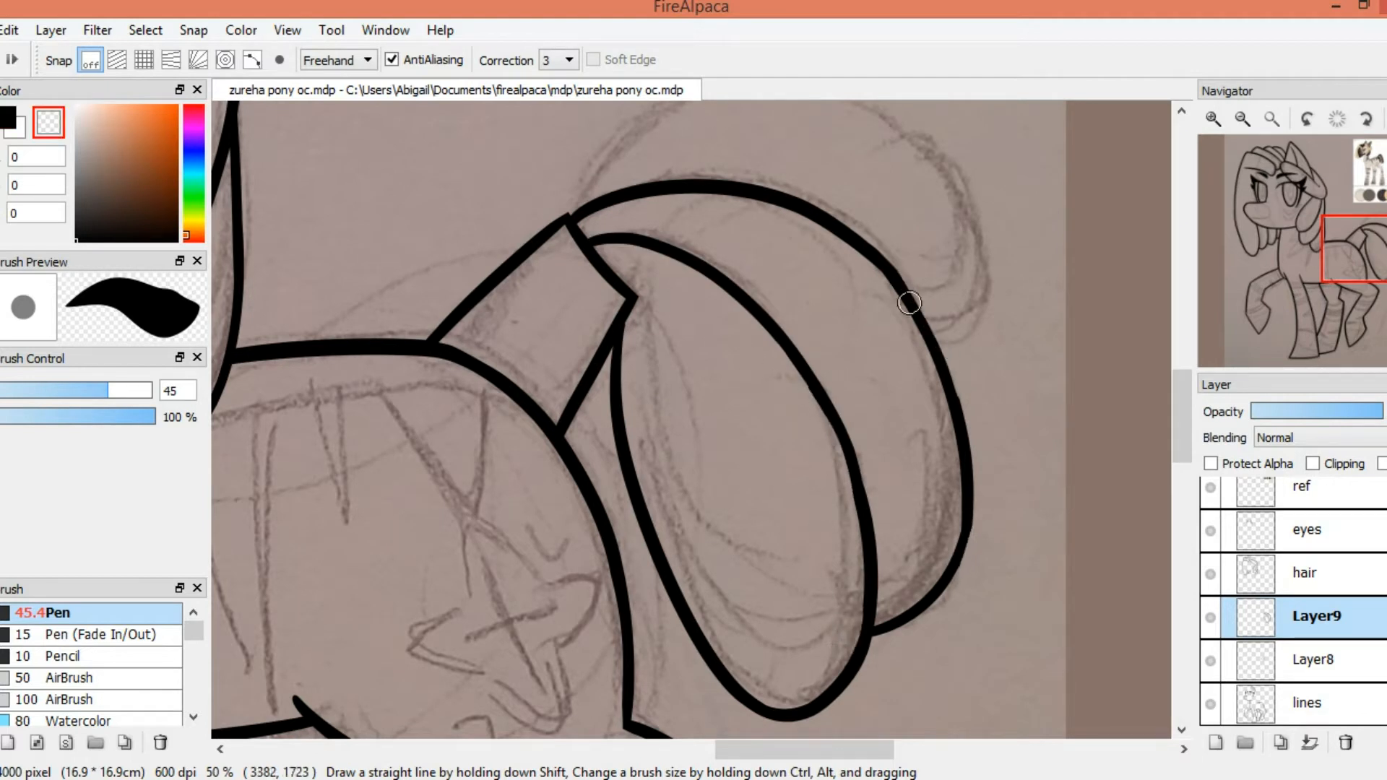
{"action": "left_click_drag", "start_coordinate": [910, 303], "coordinate": [973, 558]}
{"action": "type", "text": "hair detail"}
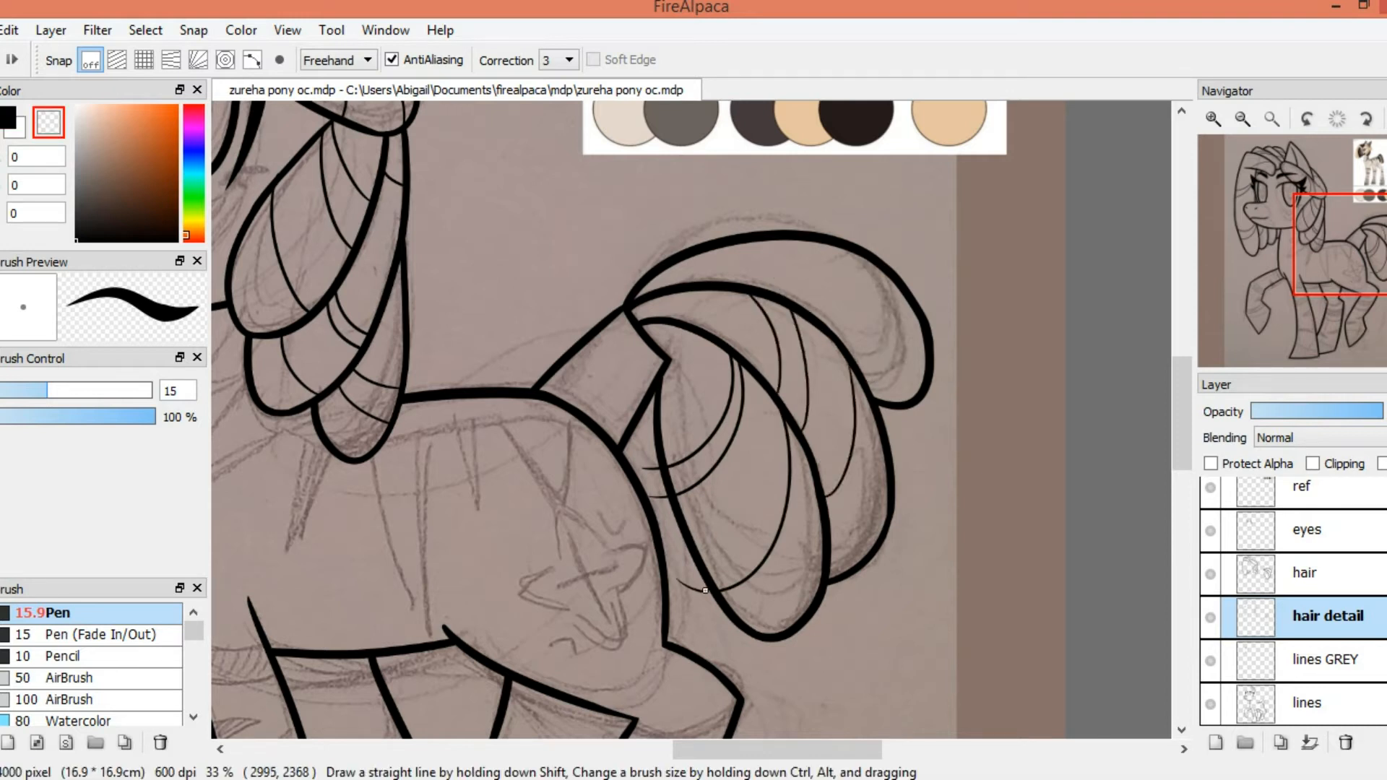
Step: Draw a thin strand line in the tail, then choose the next paint colour
{"action": "left_click_drag", "start_coordinate": [703, 591], "coordinate": [883, 370]}
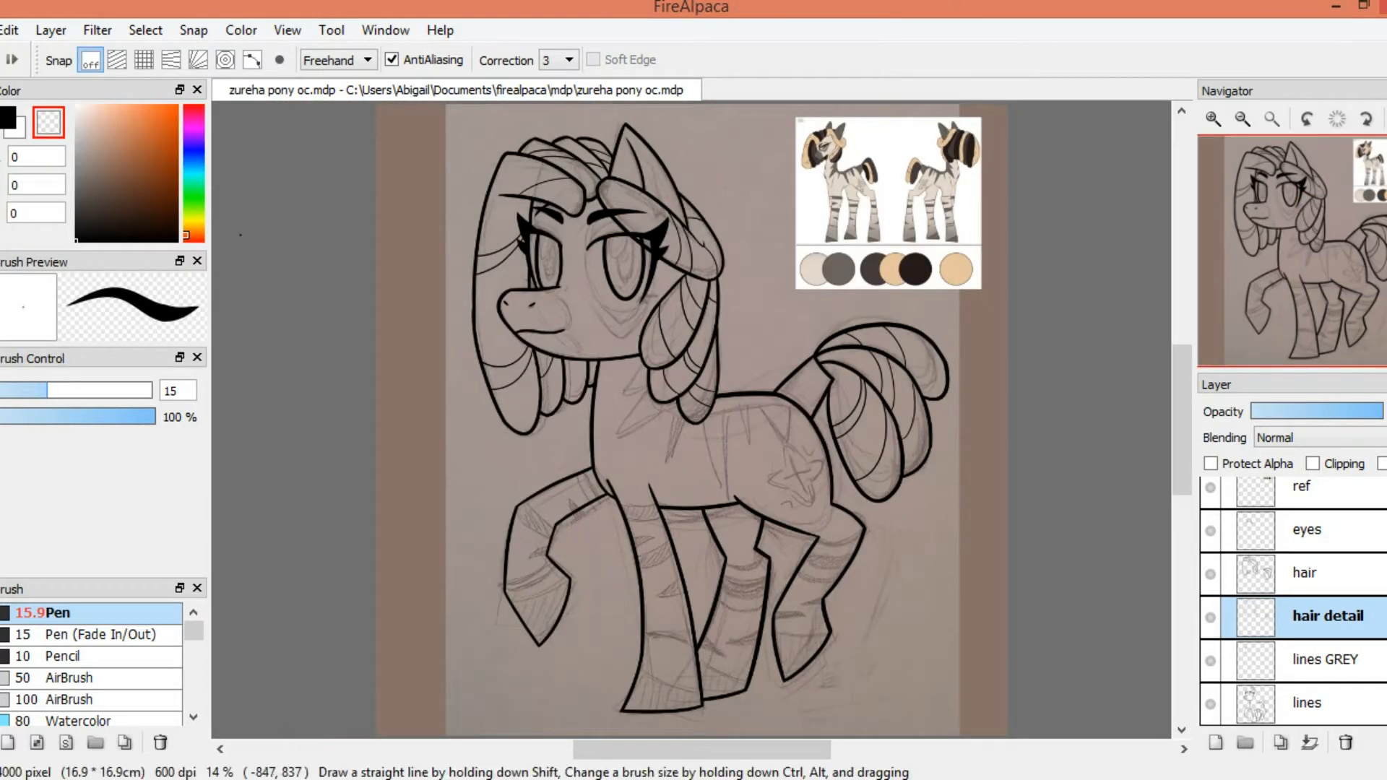
{"action": "left_click", "coordinate": [129, 186]}
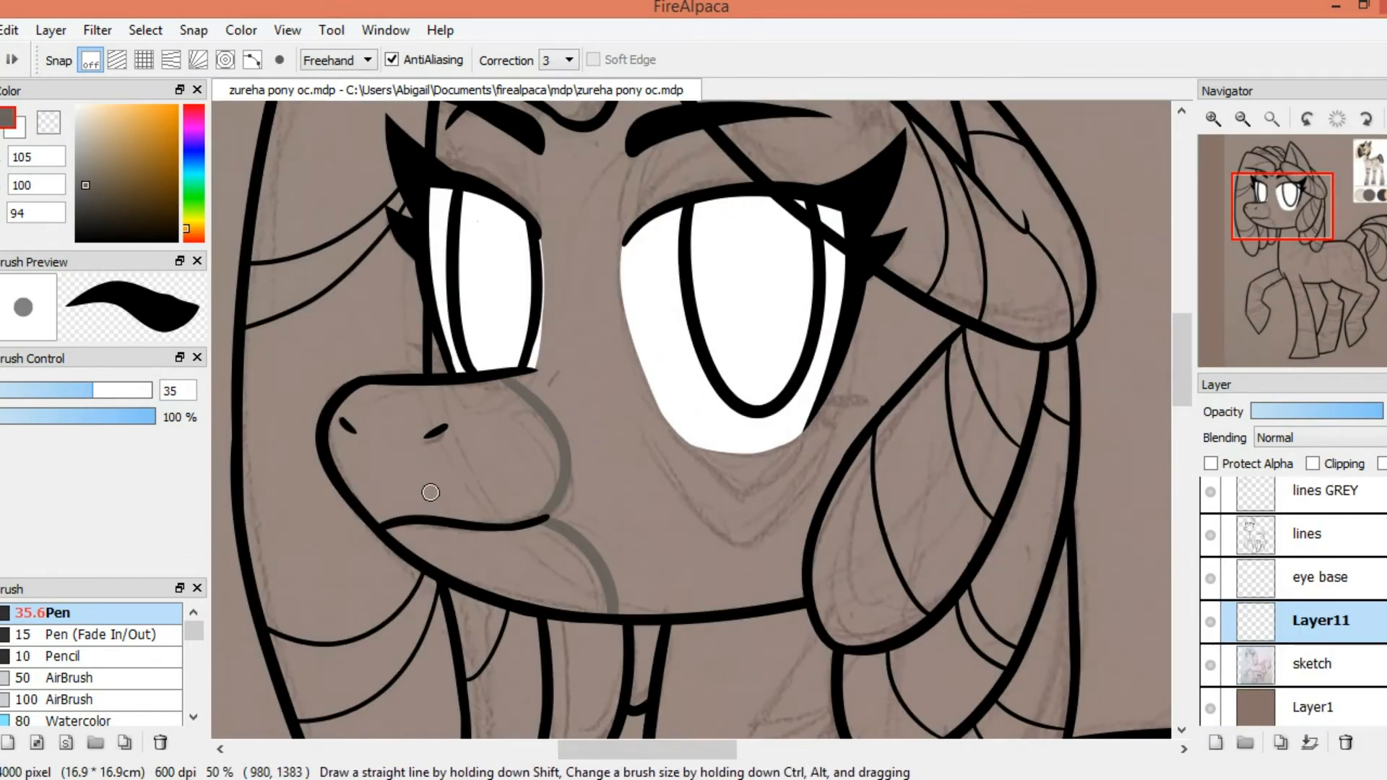
Step: Hide the sketch and Layer1, then shade the front of the muzzle grey
{"action": "left_click", "coordinate": [1209, 706]}
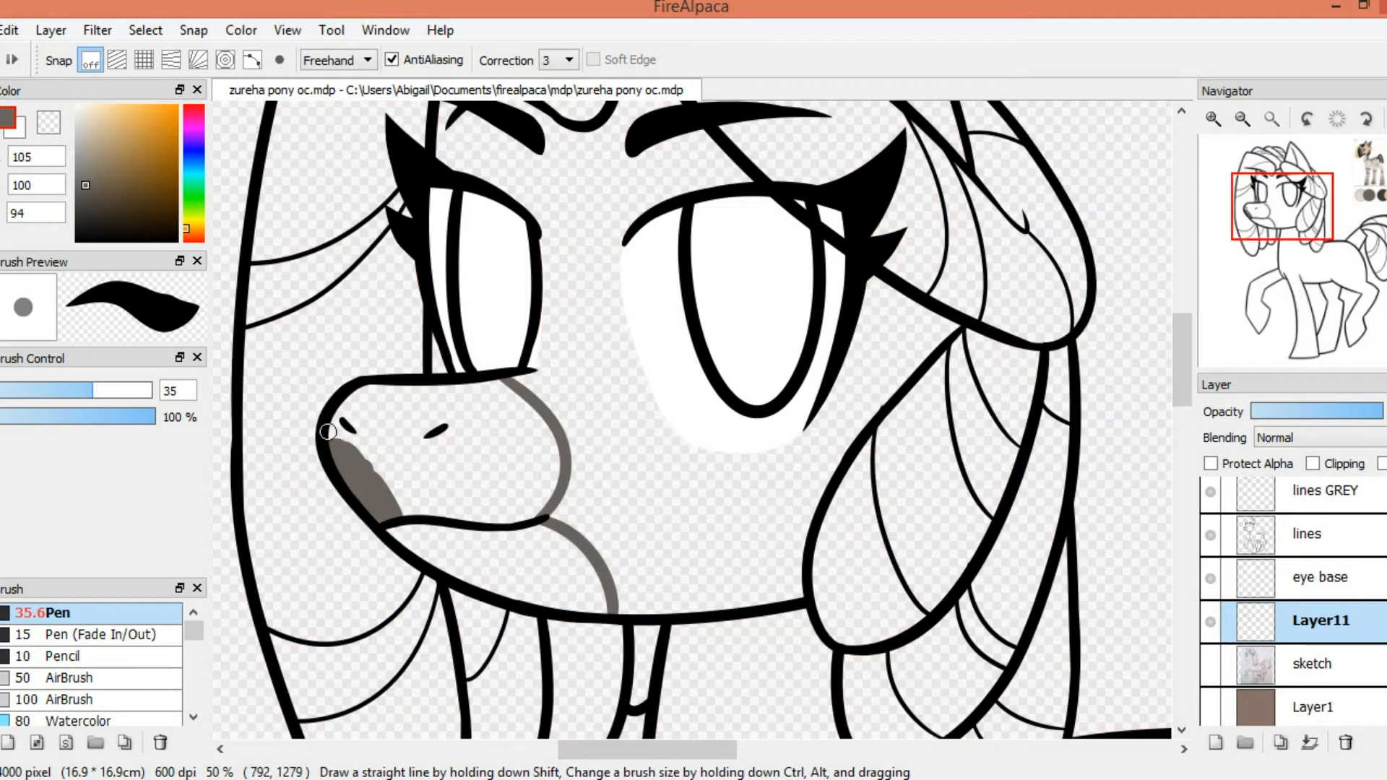
{"action": "left_click_drag", "start_coordinate": [336, 434], "coordinate": [571, 562]}
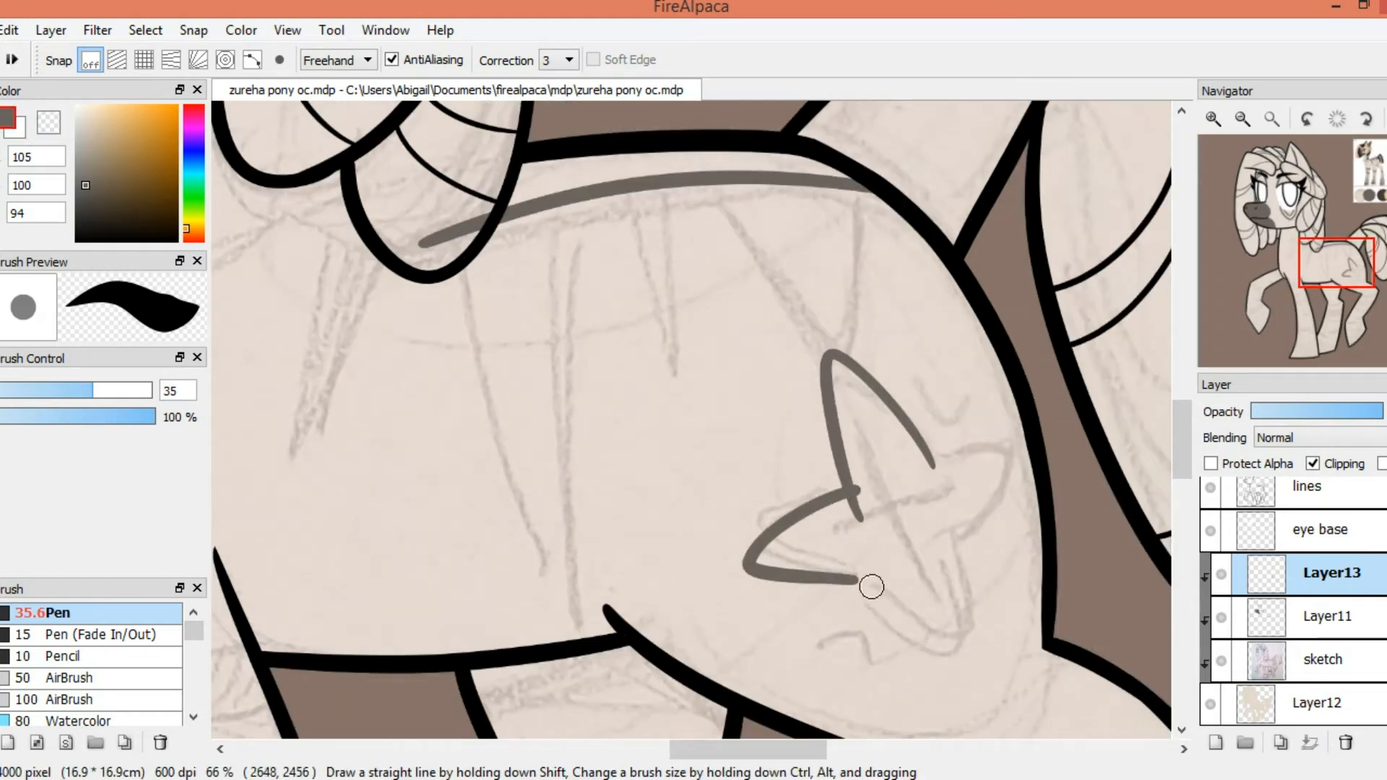
Step: Draw two grey strokes forming points of the flank cutie mark
{"action": "left_click_drag", "start_coordinate": [871, 587], "coordinate": [922, 406]}
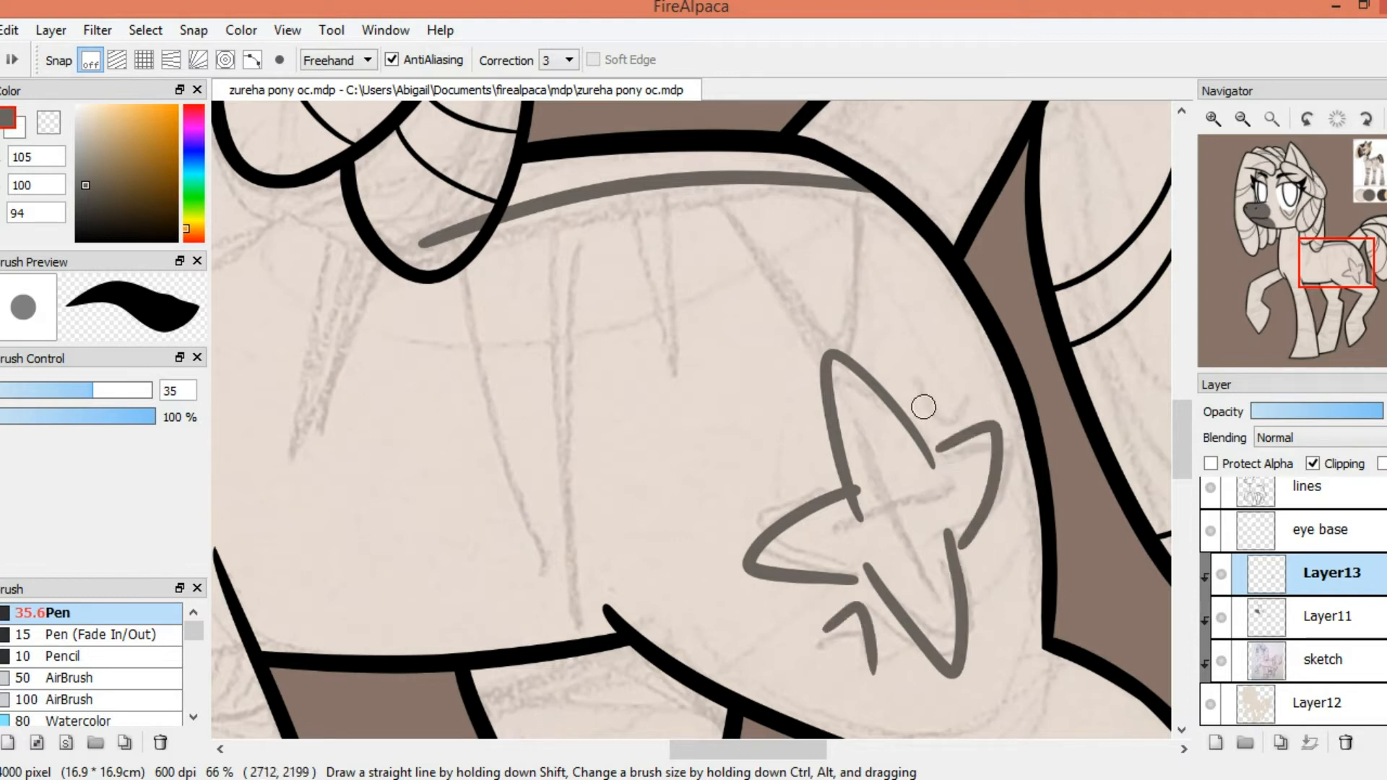
{"action": "left_click_drag", "start_coordinate": [923, 407], "coordinate": [969, 481]}
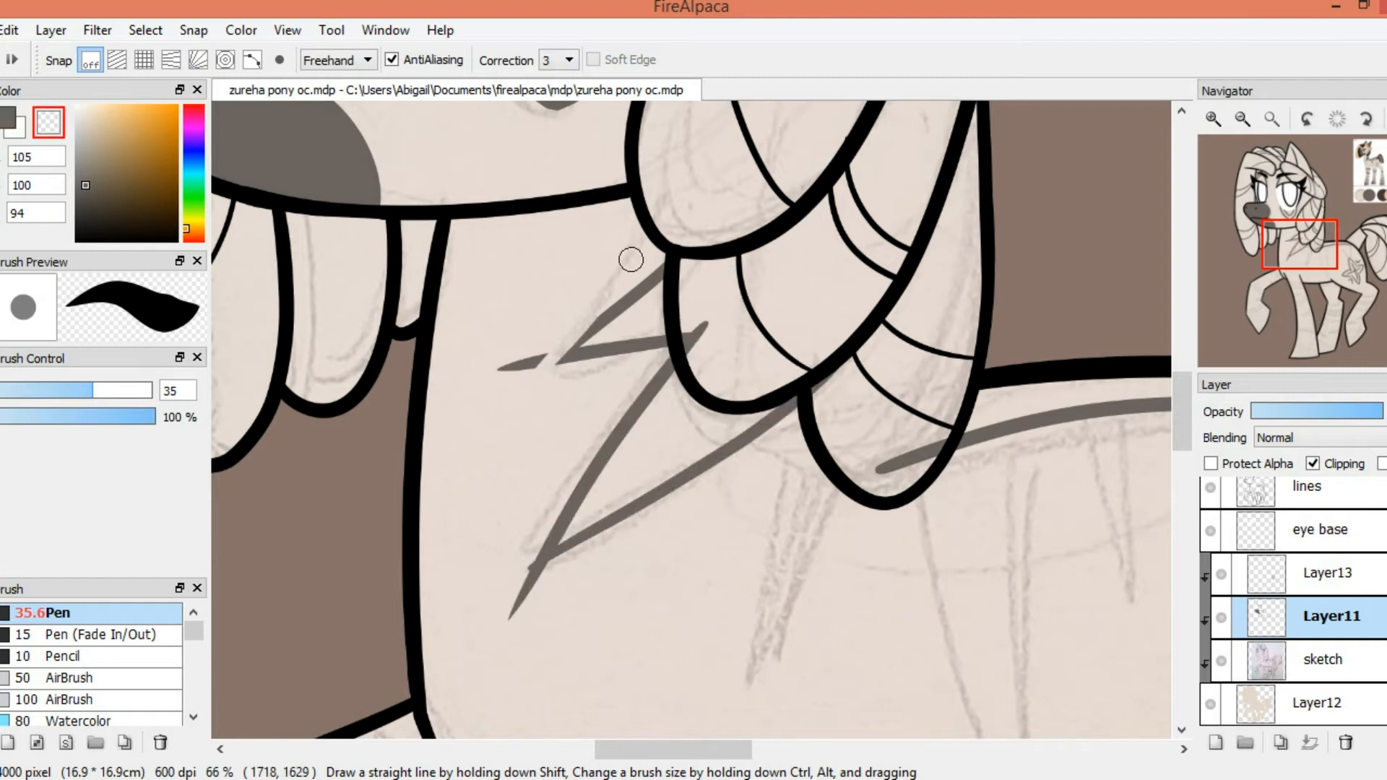
Step: Paint grey zebra stripes down the chest and across the hind leg
{"action": "left_click_drag", "start_coordinate": [631, 259], "coordinate": [560, 543]}
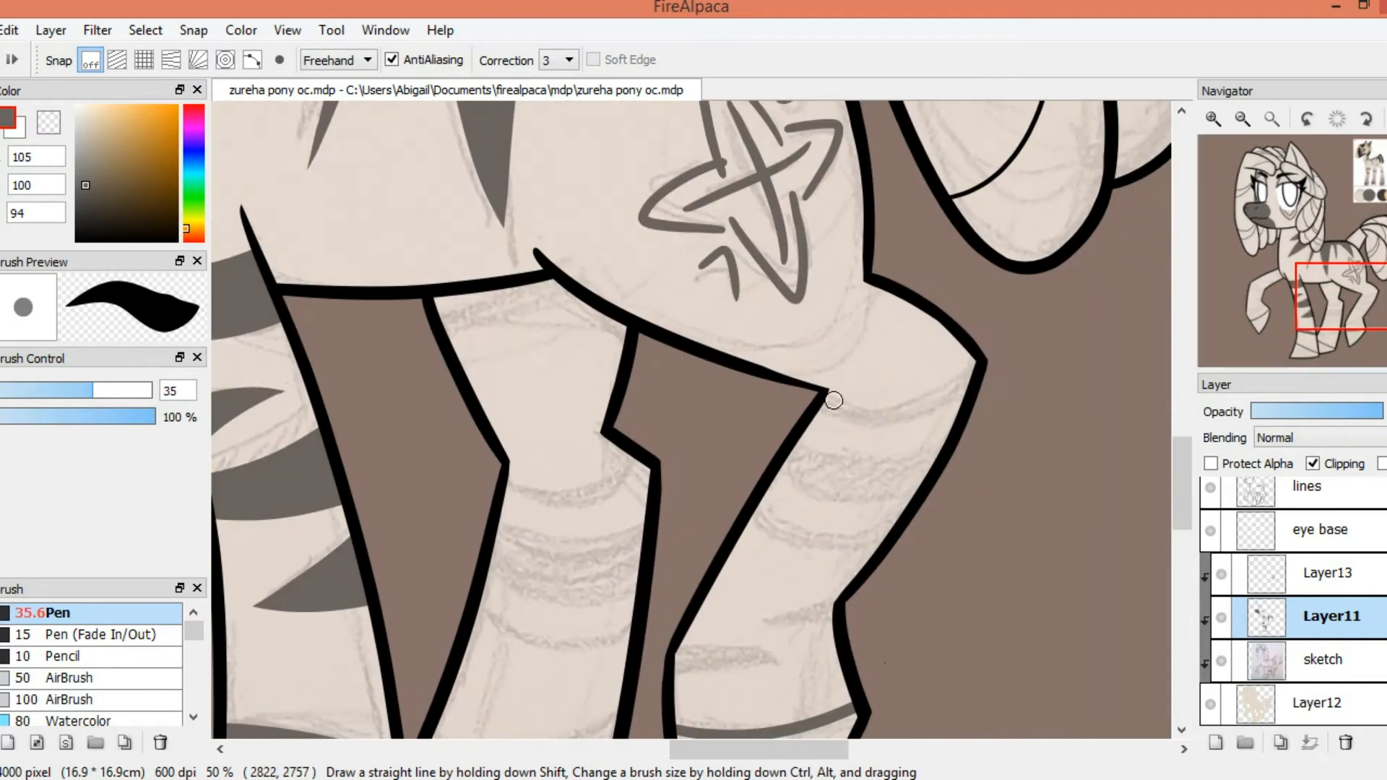
{"action": "left_click_drag", "start_coordinate": [835, 400], "coordinate": [730, 554]}
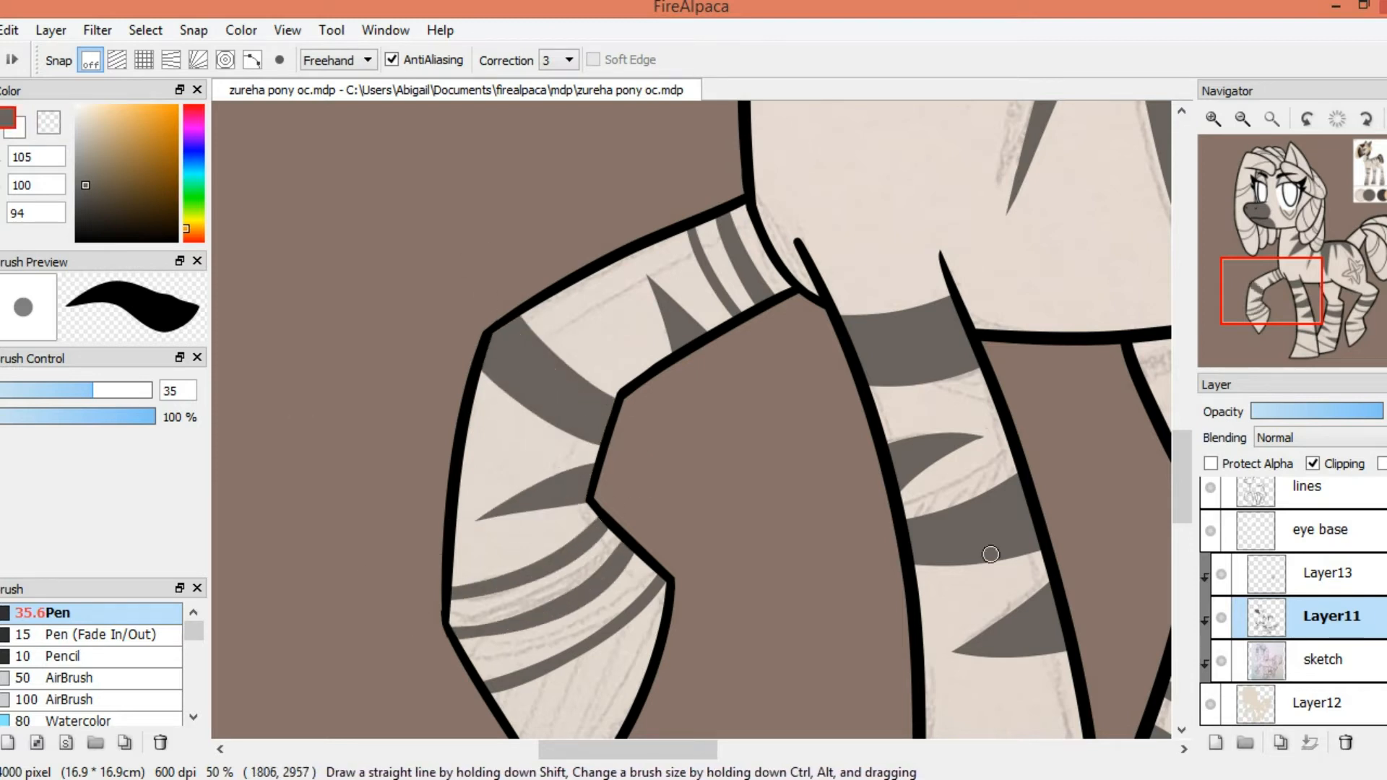
{"action": "scroll", "scroll_direction": "down", "scroll_amount": 3}
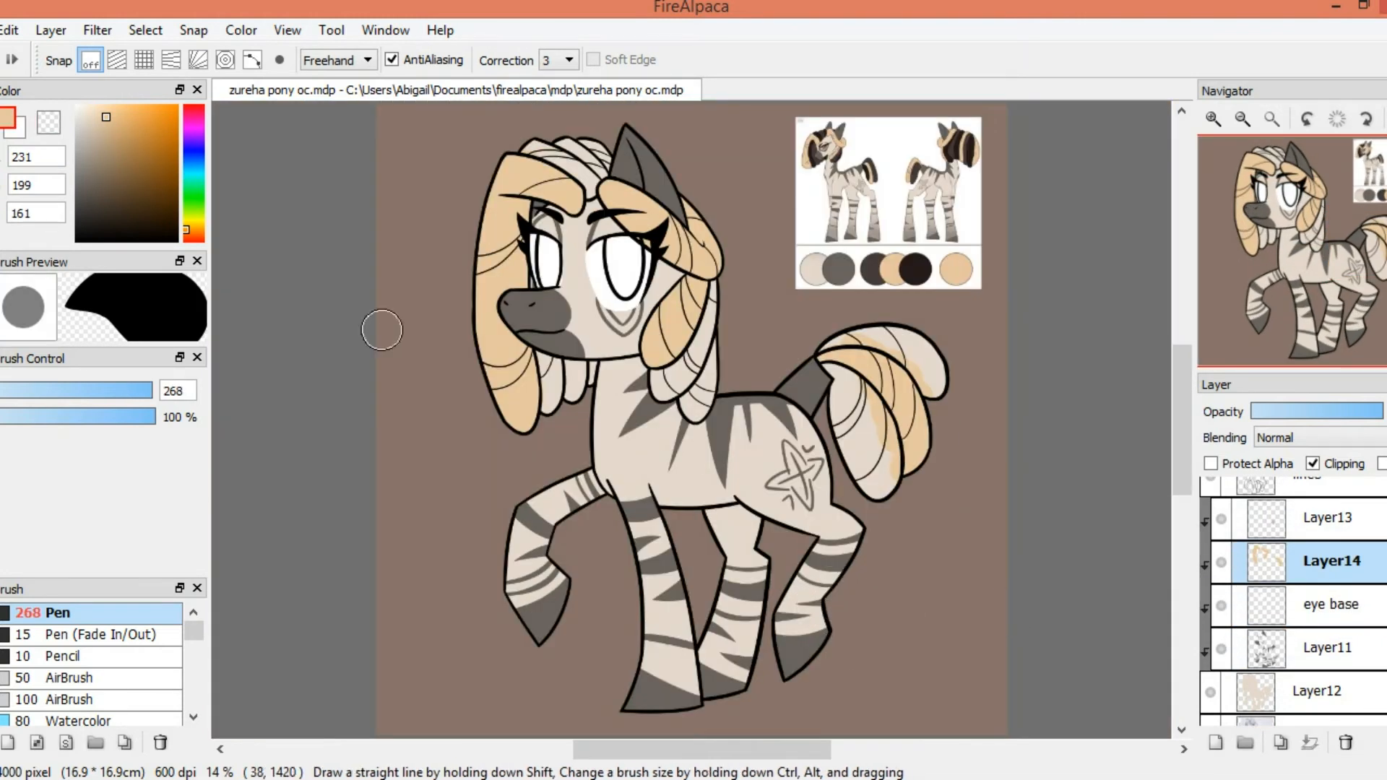
{"action": "mouse_move", "coordinate": [425, 420]}
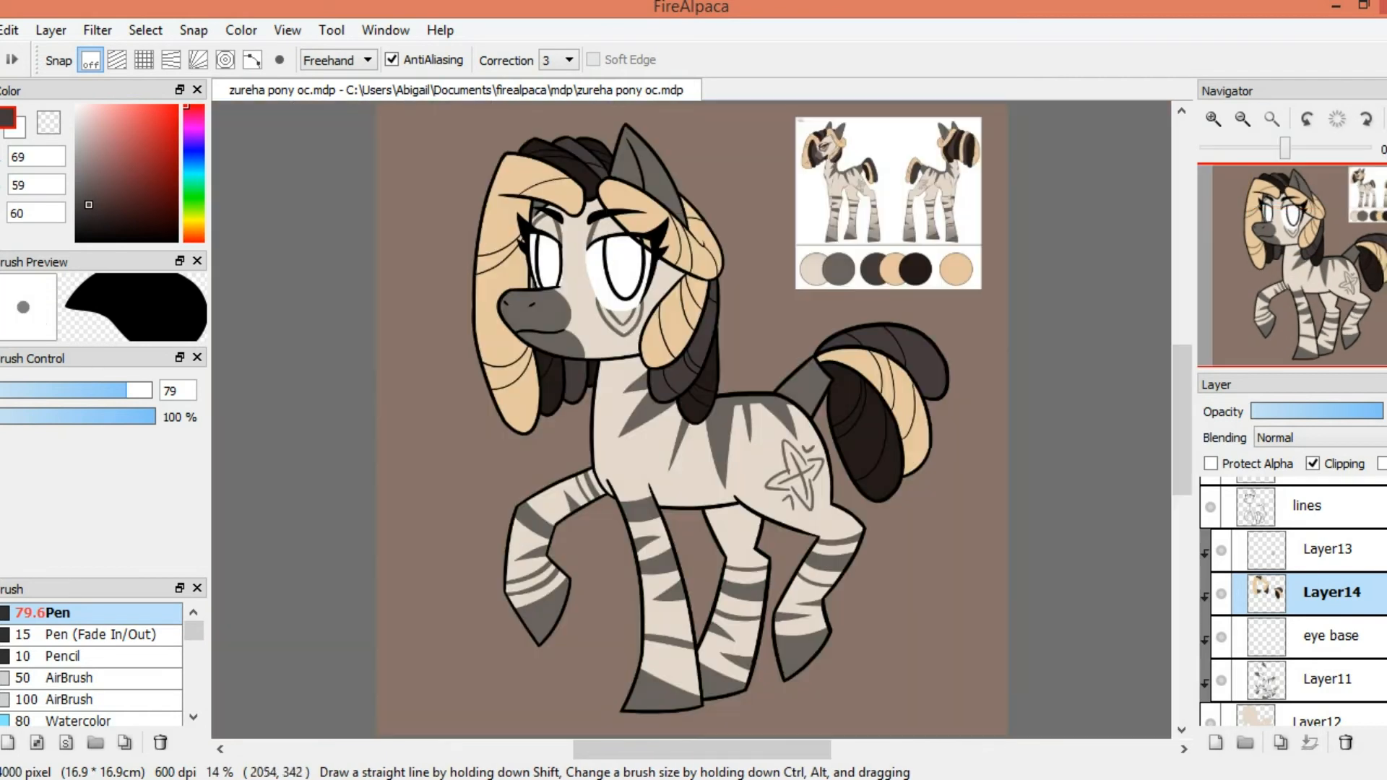
Step: Operate the FireAlpaca panel controls to begin the dark brown hair tone
{"action": "left_click", "coordinate": [956, 269]}
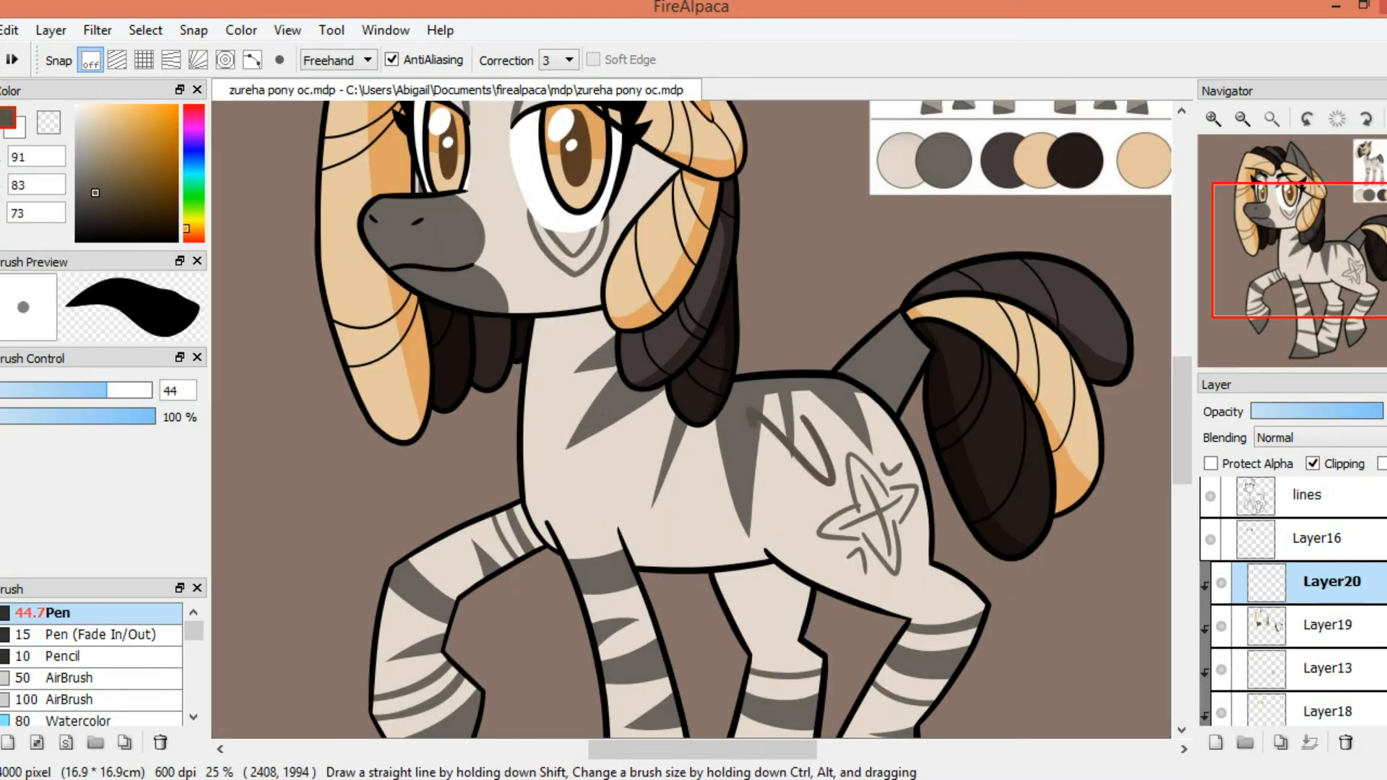
Step: Scroll the view to the face beneath the bangs and around the eyes
{"action": "scroll", "scroll_direction": "down", "scroll_amount": 3}
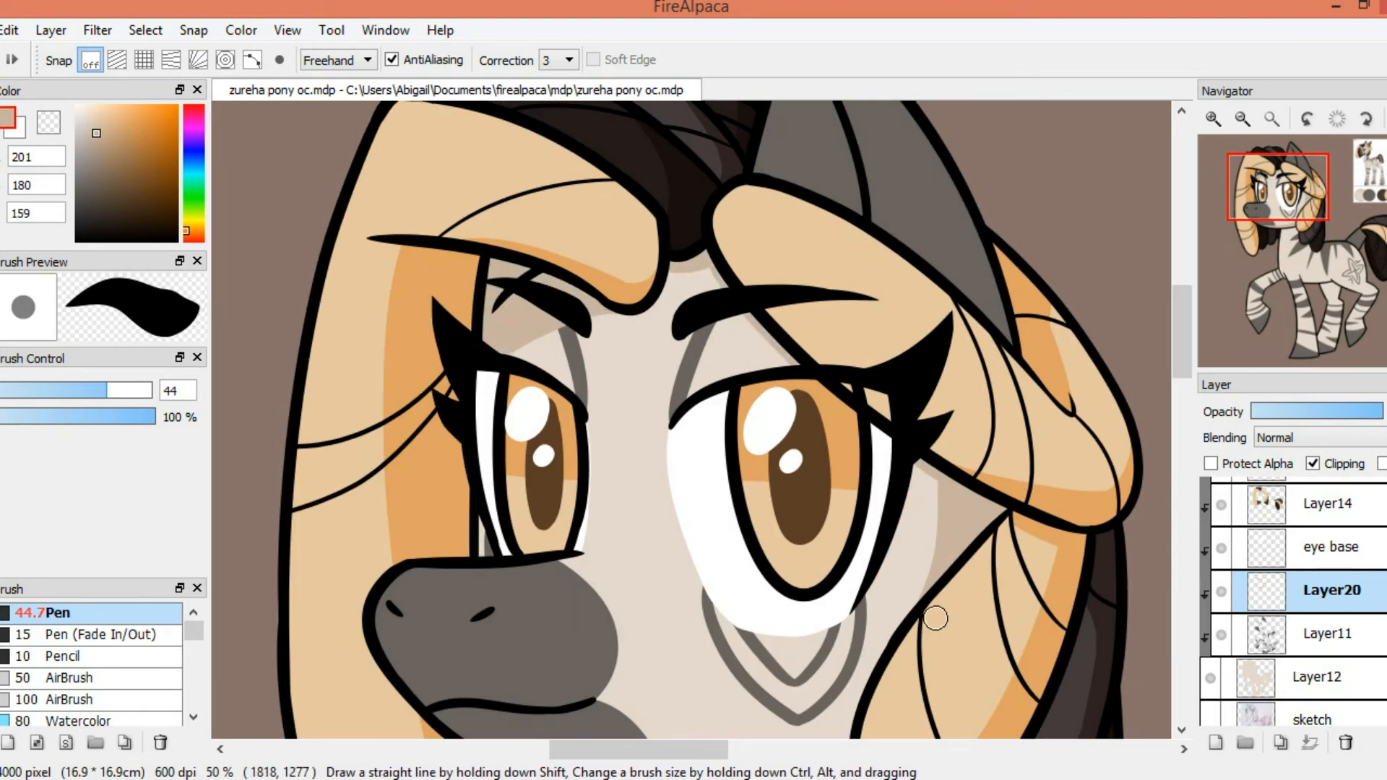
{"action": "scroll", "scroll_direction": "down", "scroll_amount": 3}
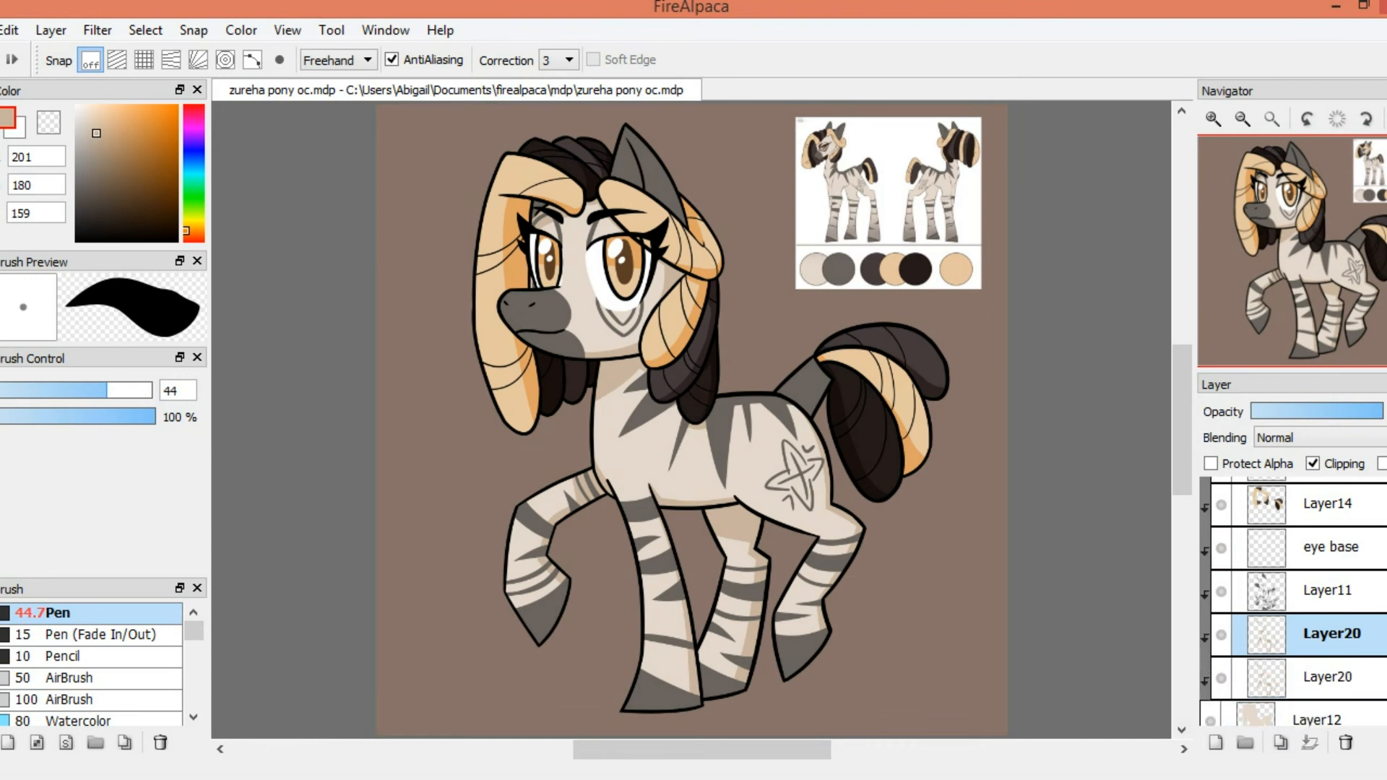
Step: Add ear and dark-lock shading on clipped layers, and tint the hair and eye outlines warm brown
{"action": "left_click", "coordinate": [1325, 591]}
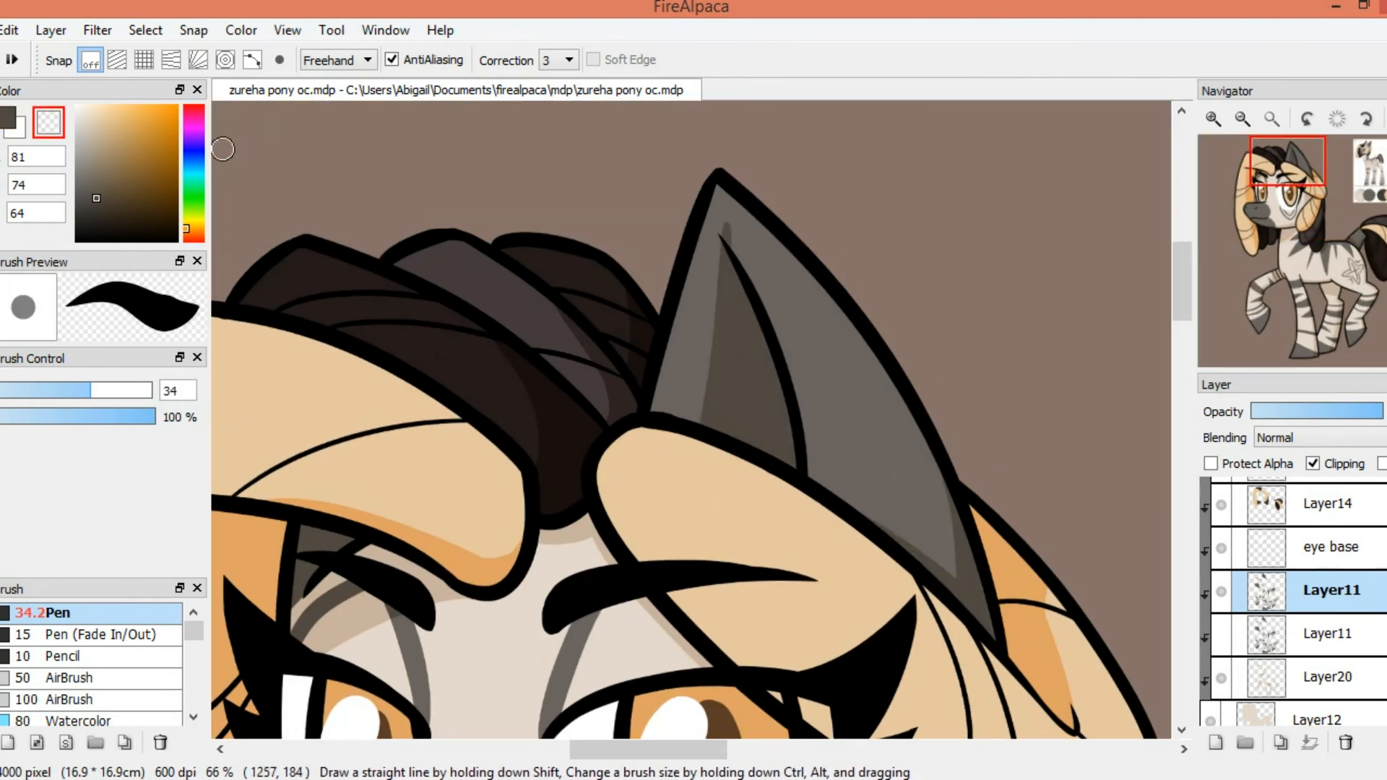
{"action": "left_click", "coordinate": [1242, 118]}
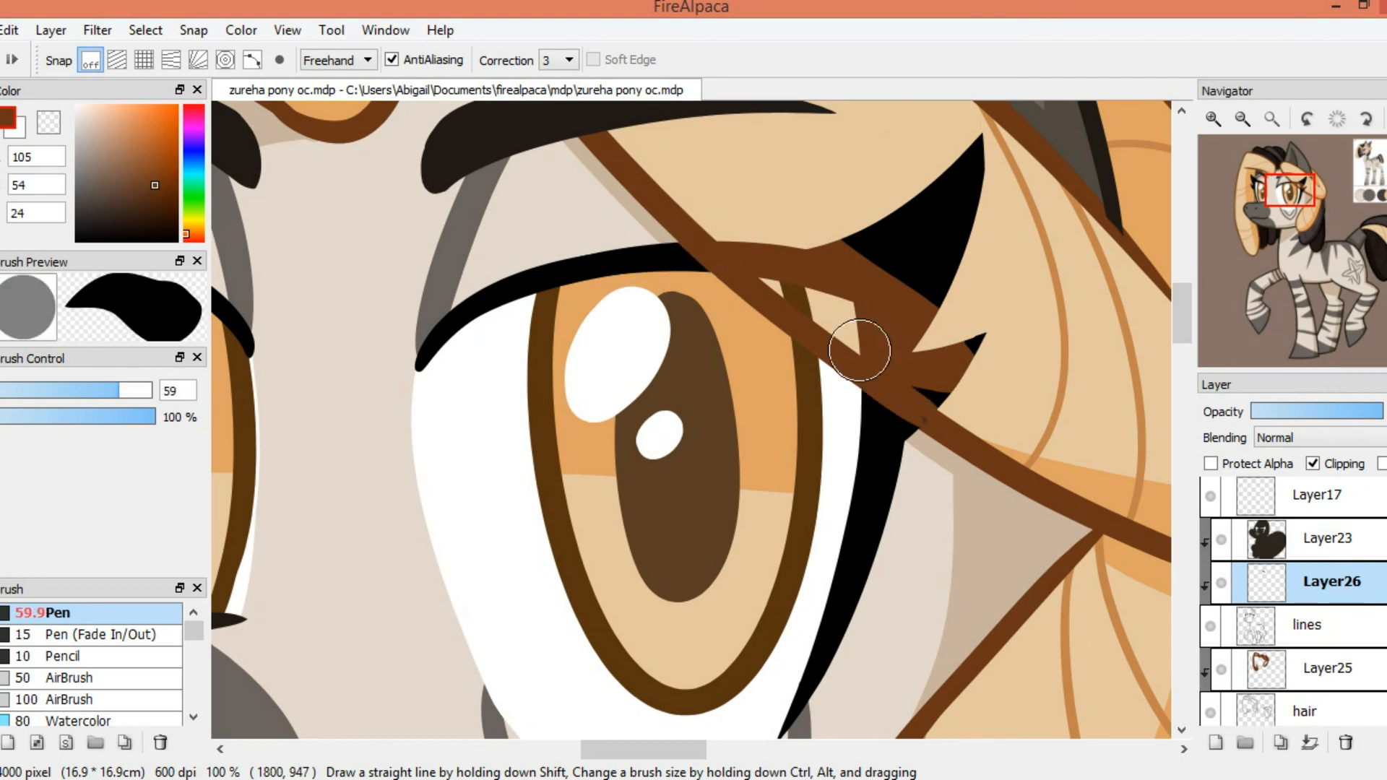
{"action": "left_click", "coordinate": [1327, 539]}
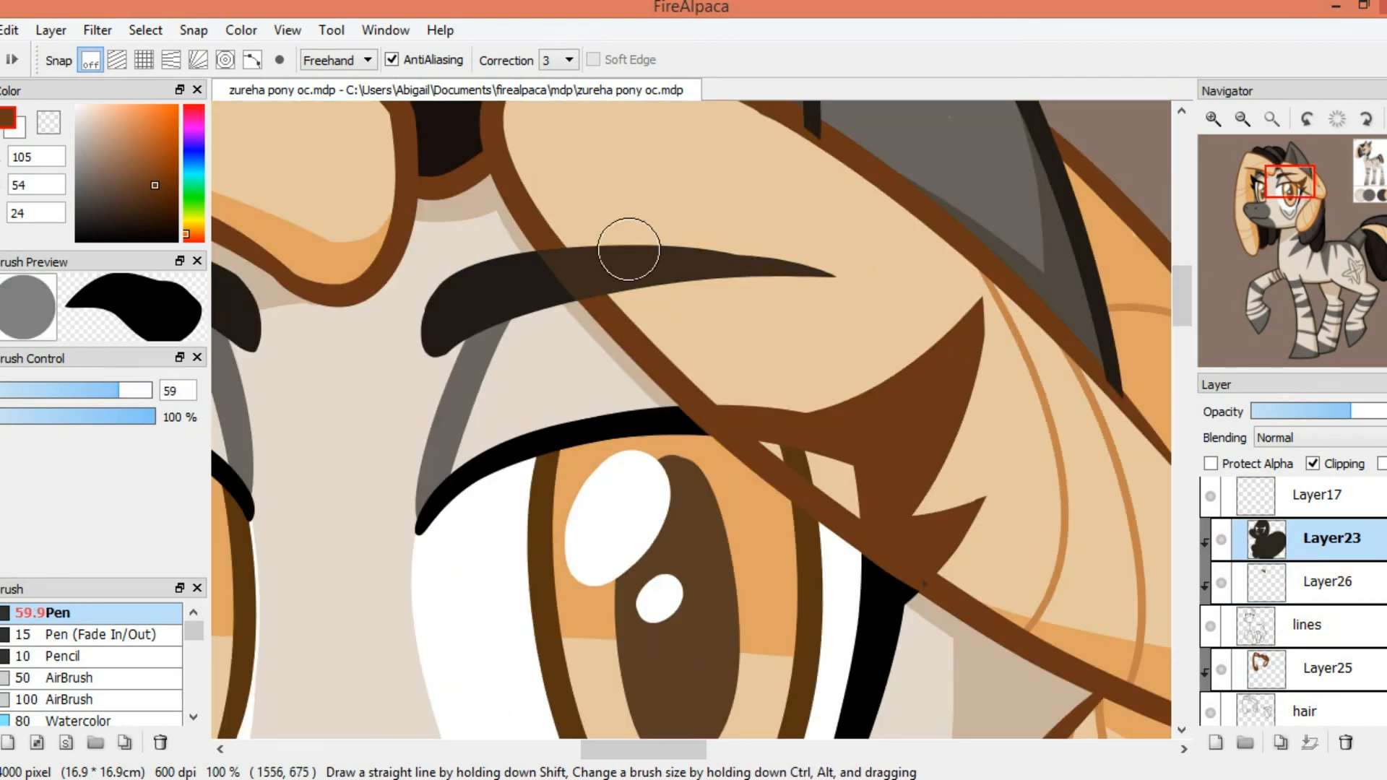